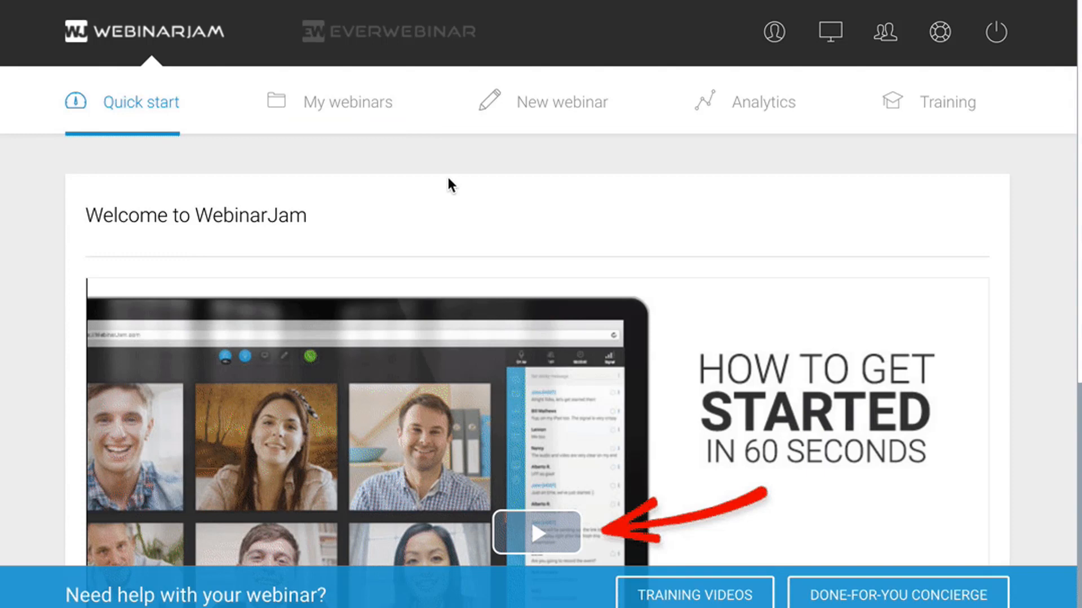
Open the Knowledge Base Test webinar's settings from My webinars in WebinarJam.
left_click(349, 101)
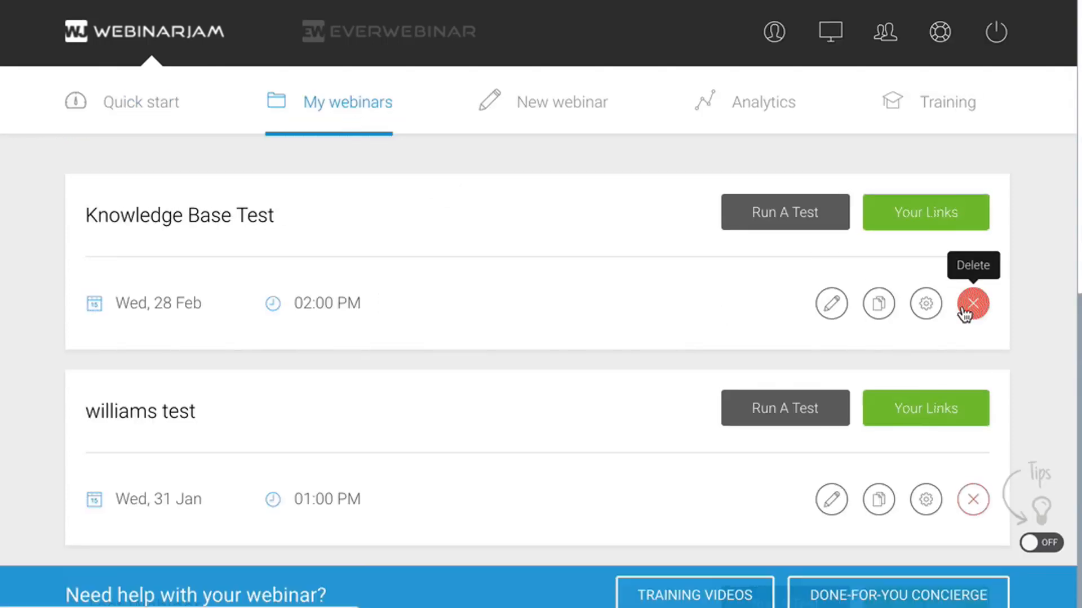
left_click(925, 304)
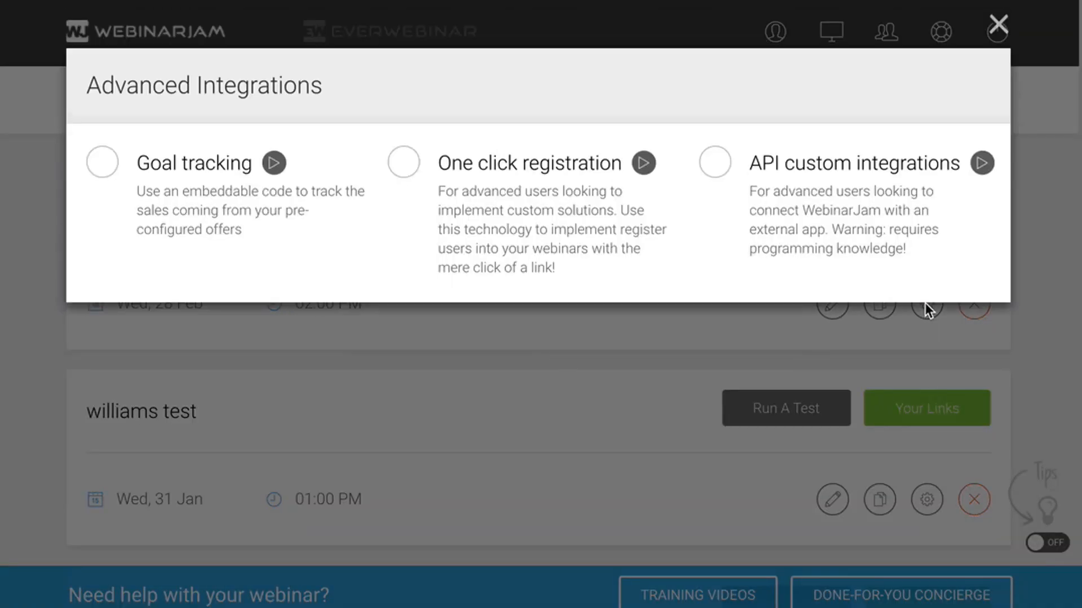
Enable API custom integrations and copy the webinar's API key.
left_click(715, 162)
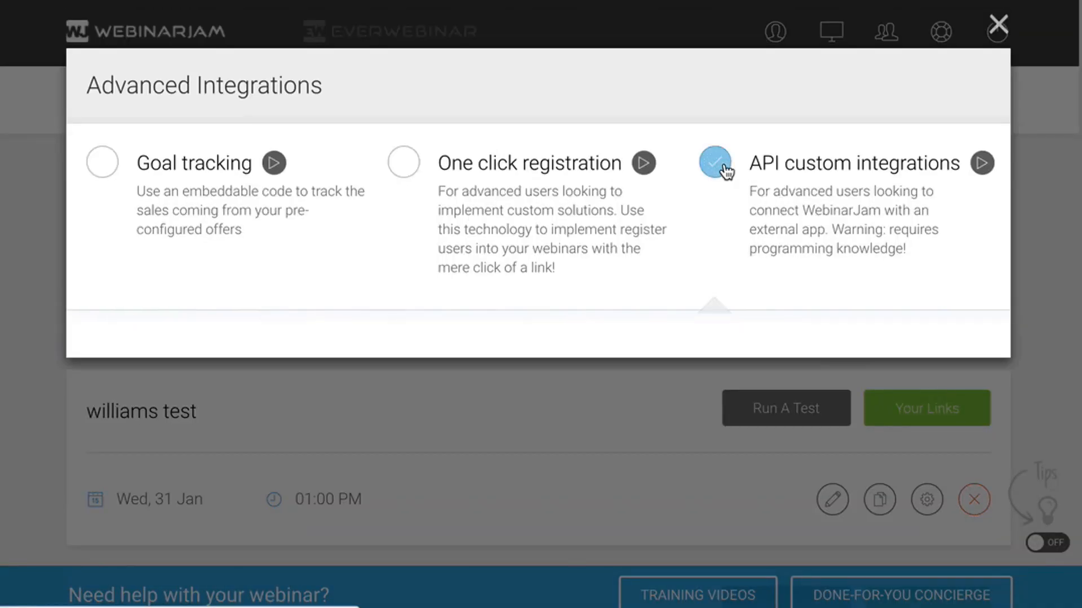
left_click(714, 163)
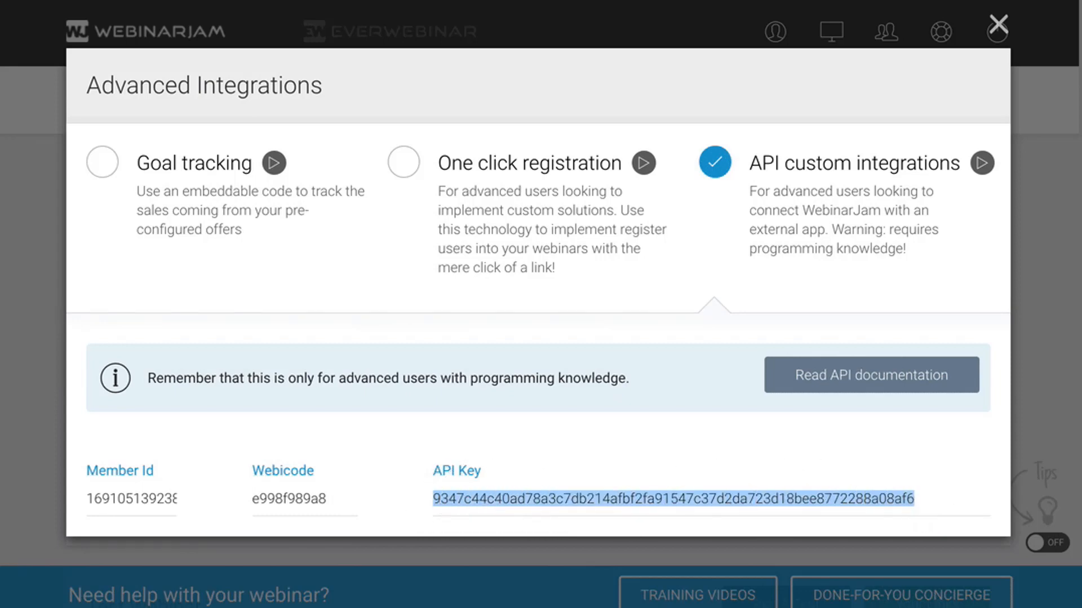
left_click(996, 24)
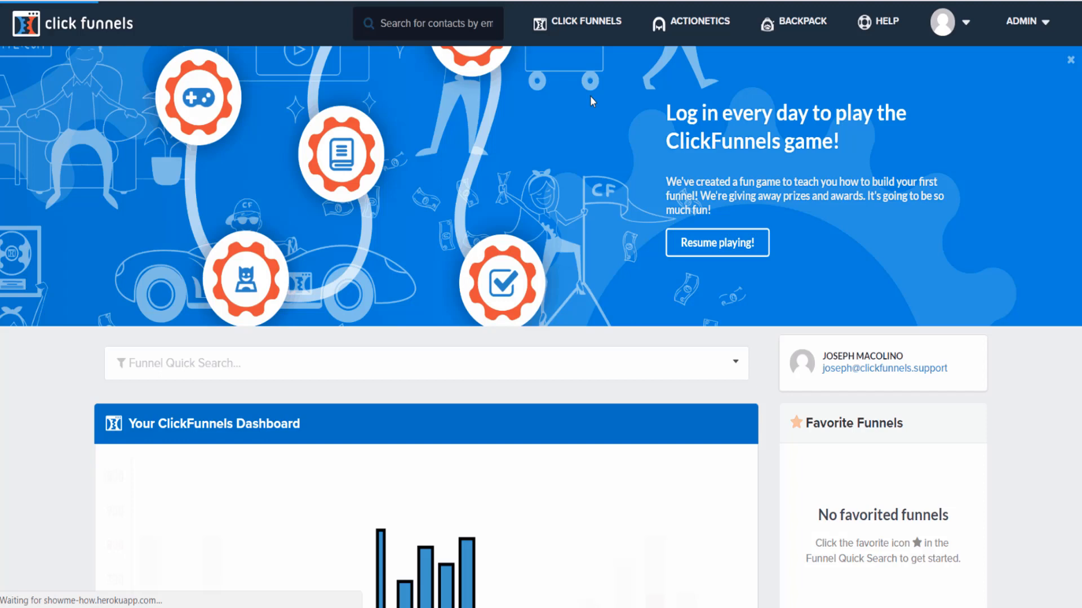
Start a new WebinarJam integration from ClickFunnels' Integrations settings.
left_click(943, 22)
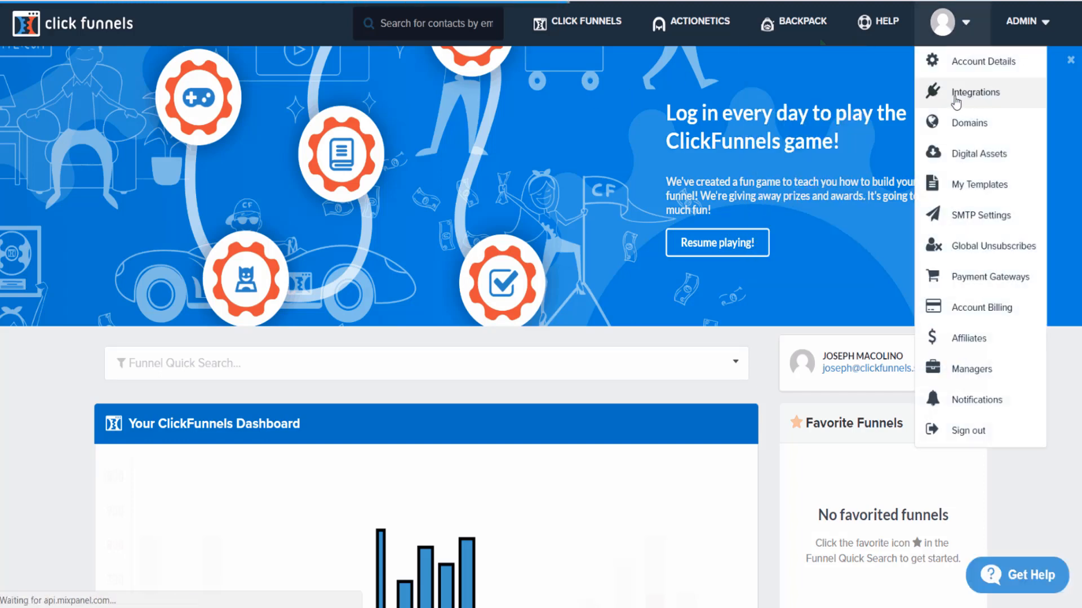
left_click(973, 91)
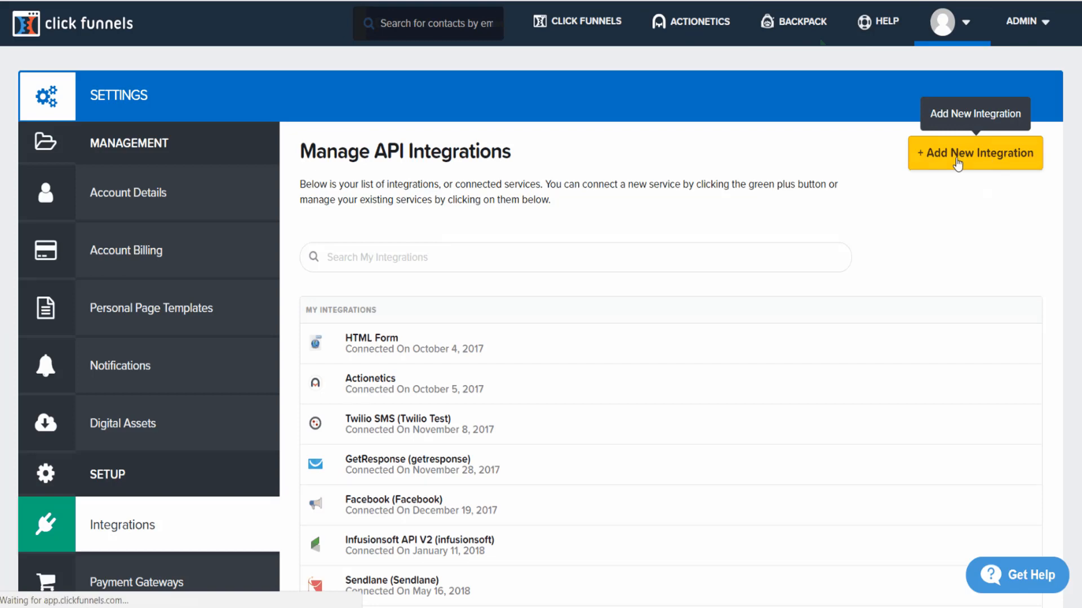
left_click(975, 153)
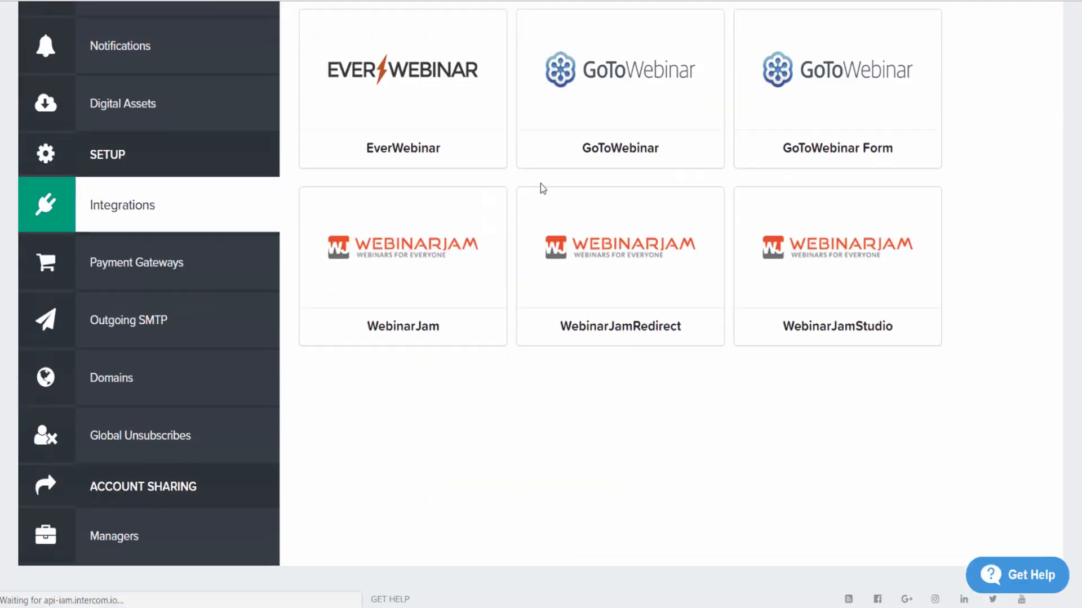
left_click(402, 247)
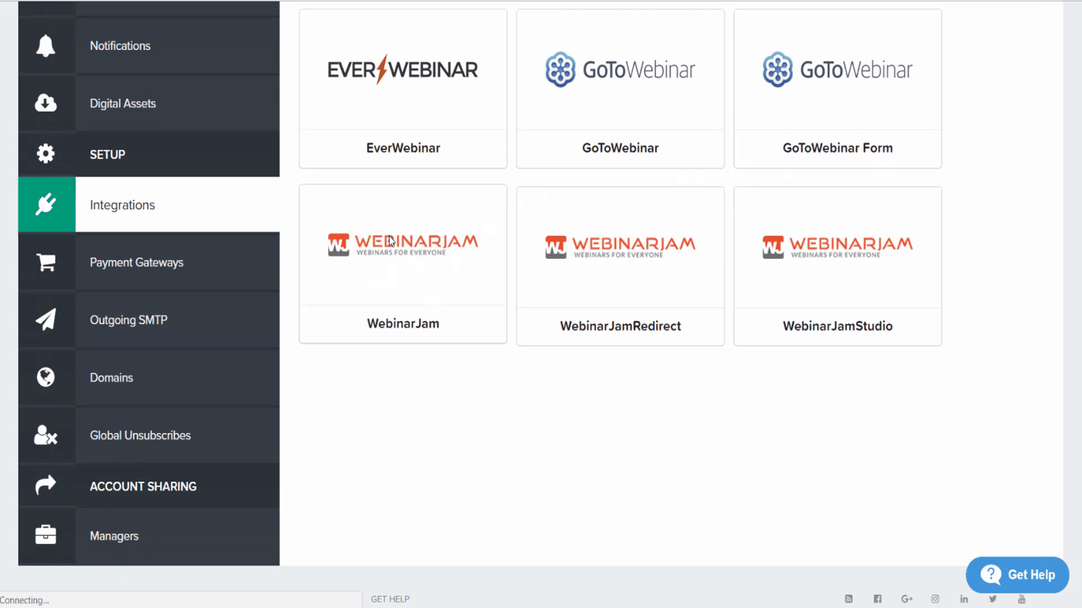
left_click(402, 245)
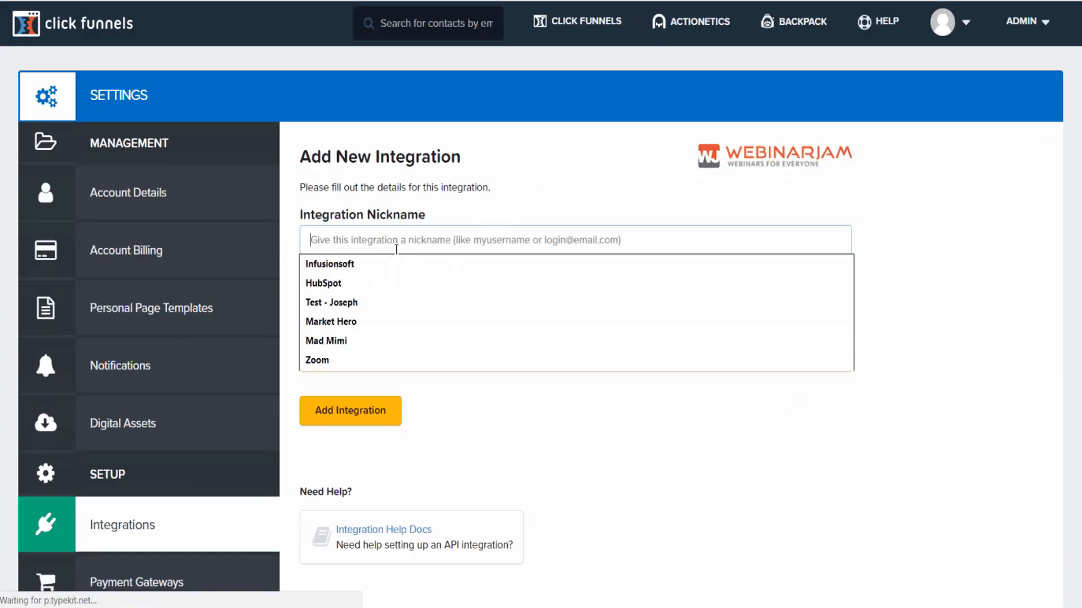
Name the integration 'WebinarJam', add the API key, and create it.
type("WebinarJam")
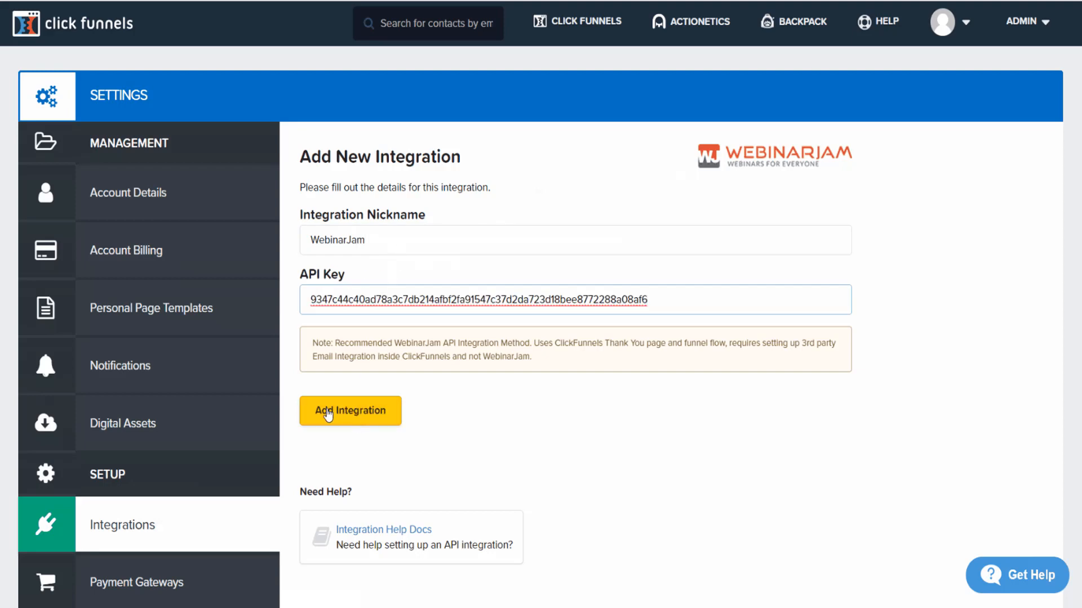
left_click(350, 411)
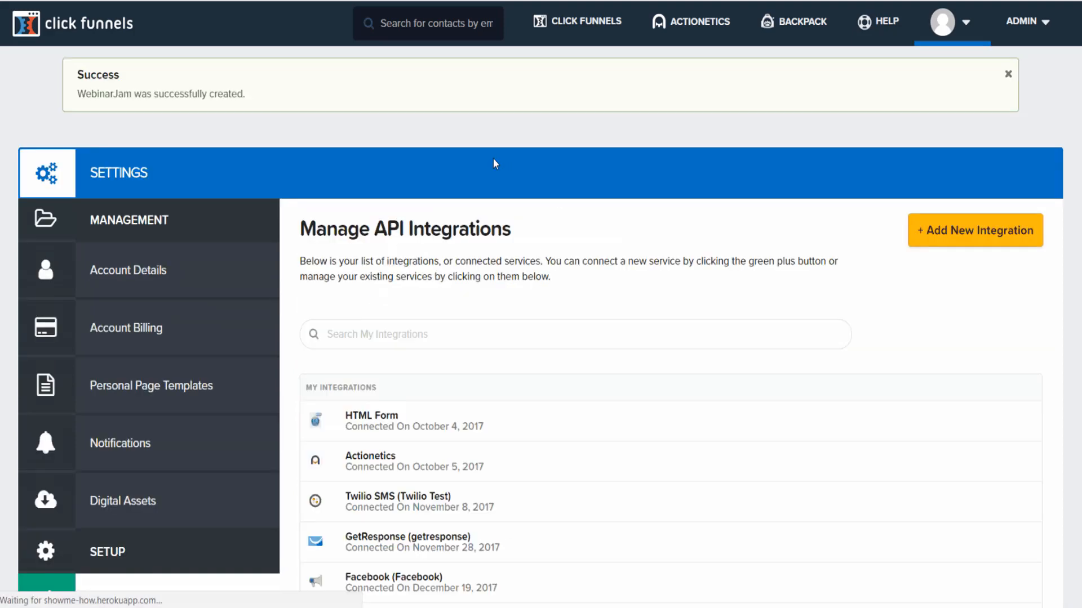